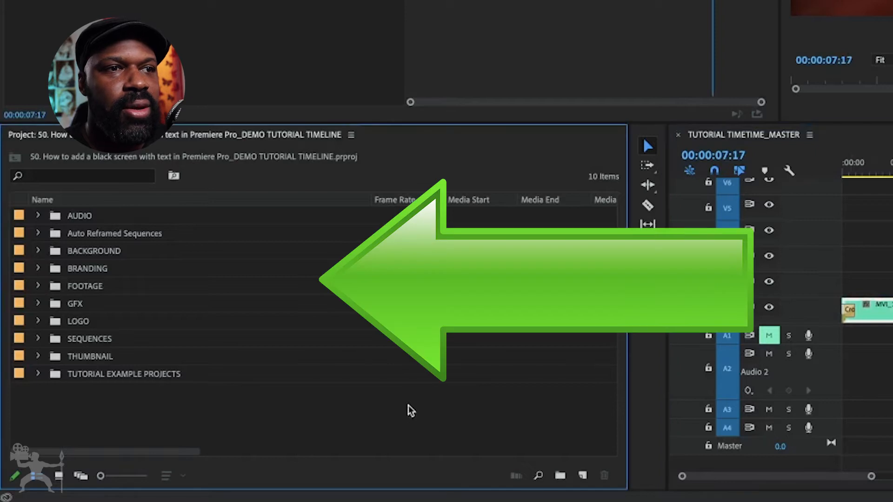
Reveal the New Item options, including Black Video, in the Project panel.
right_click(409, 411)
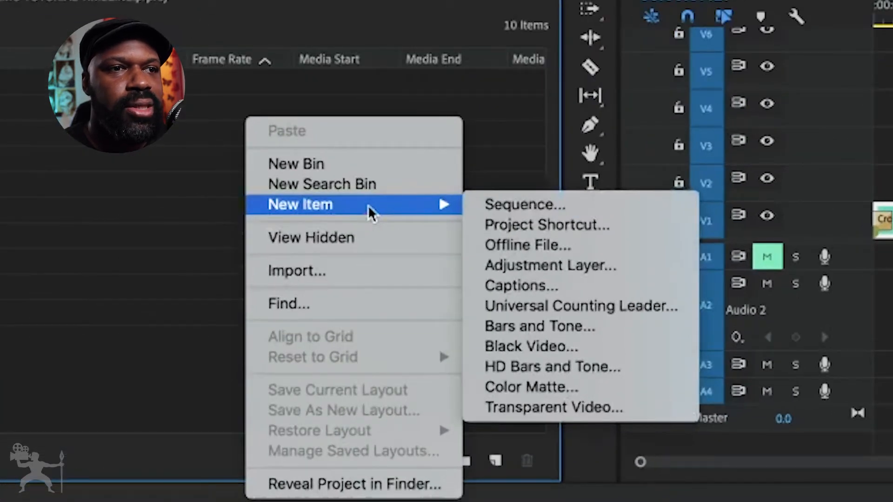
mouse_move(586, 351)
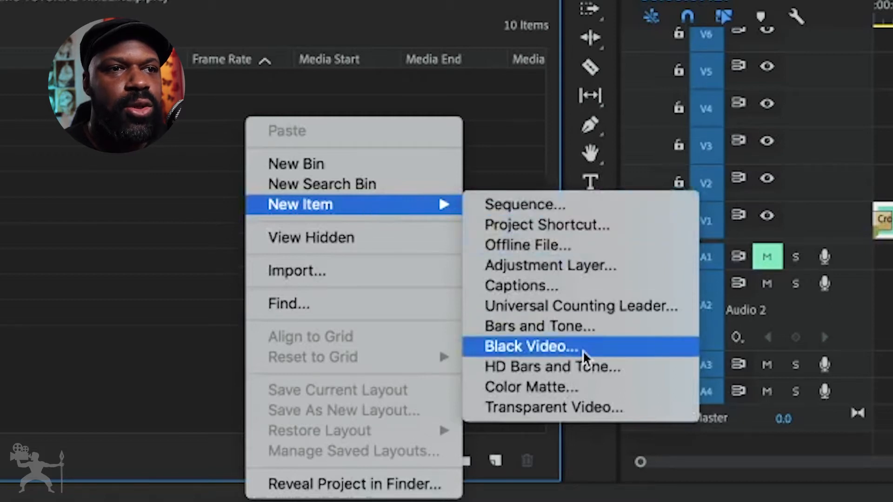
Create a Black Video item at 1920×1080, 25 fps, Square Pixels.
left_click(534, 346)
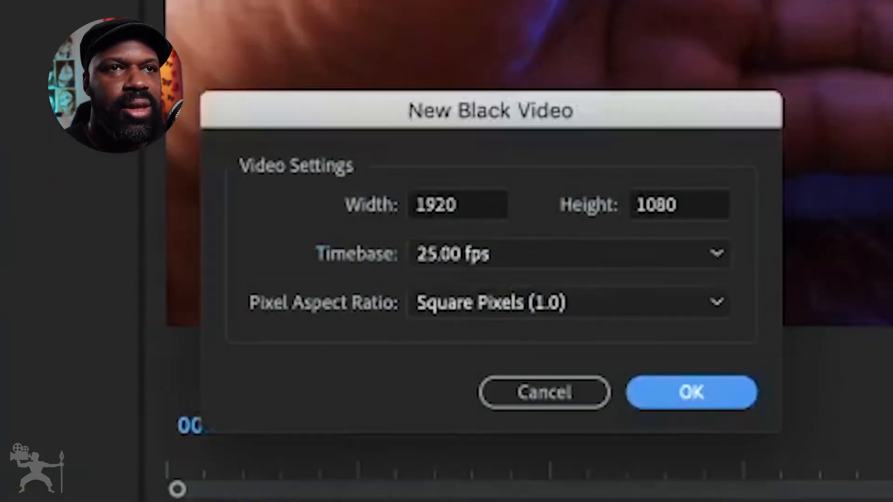
mouse_move(308, 203)
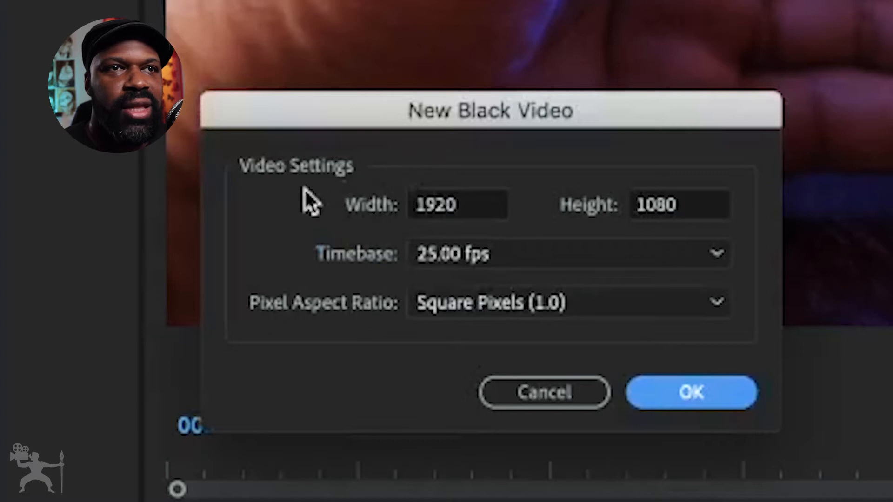
mouse_move(539, 180)
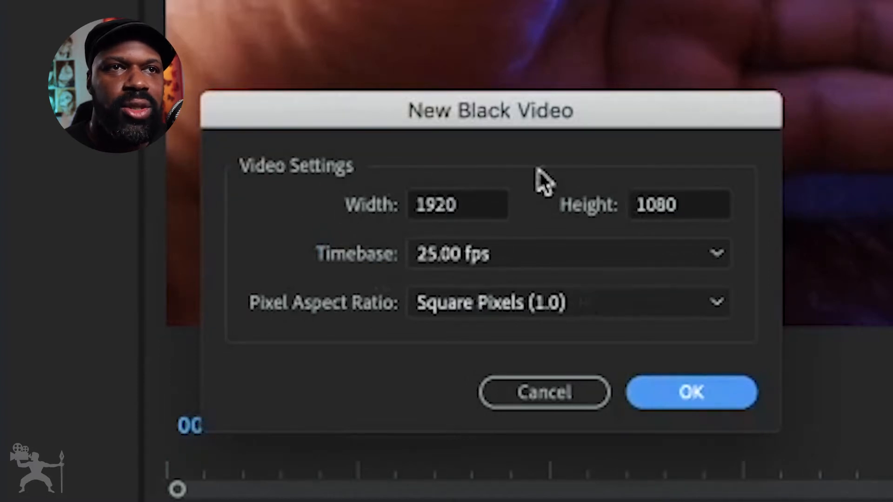
mouse_move(710, 390)
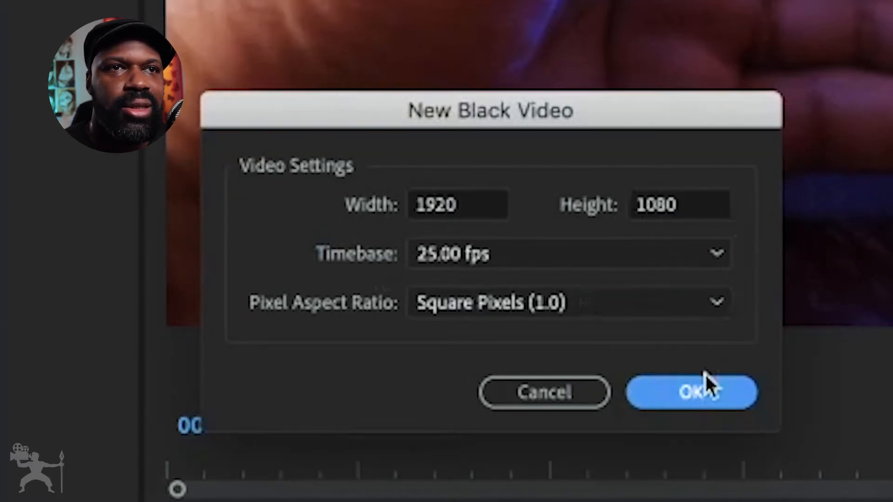
left_click(694, 393)
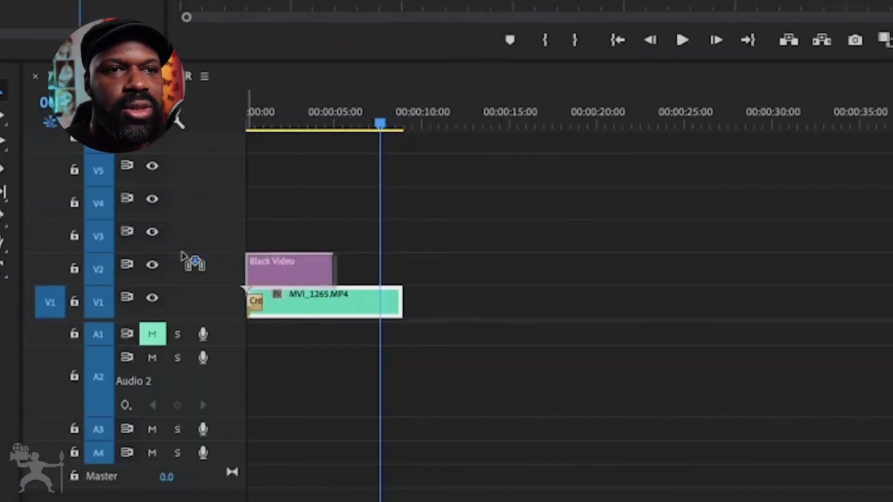
Move the Black Video clip so it starts where MVI_1265.MP4 ends.
left_click_drag(290, 268, 448, 271)
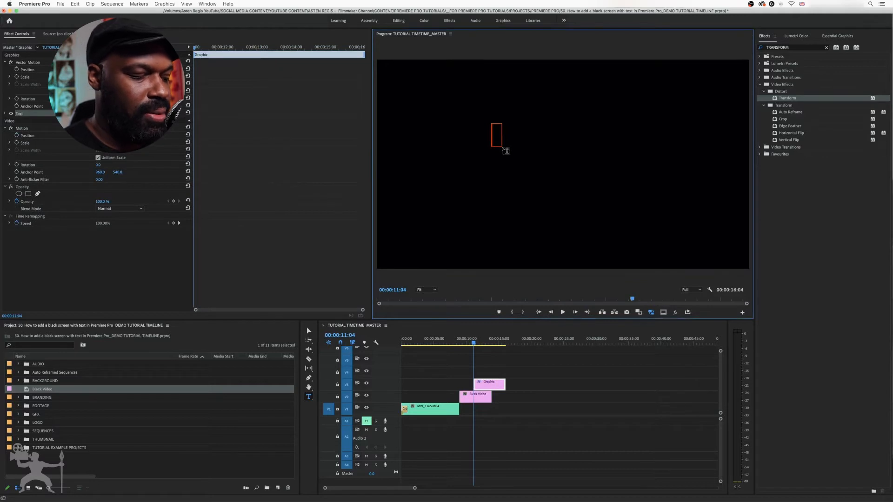
Enter the text 'Edited by Asten' into the graphic over the black video.
type("Edited by Asten")
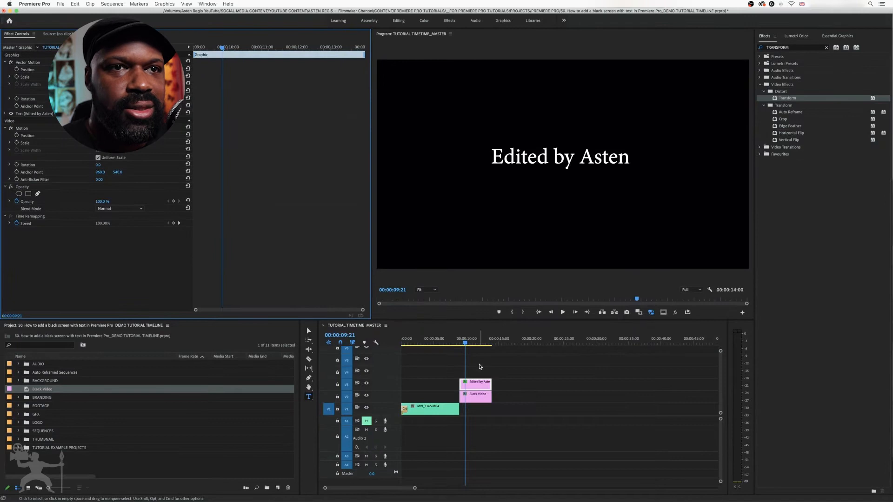
Keyframe Position and Scale under Vector Motion so the text grows over time.
left_click(460, 343)
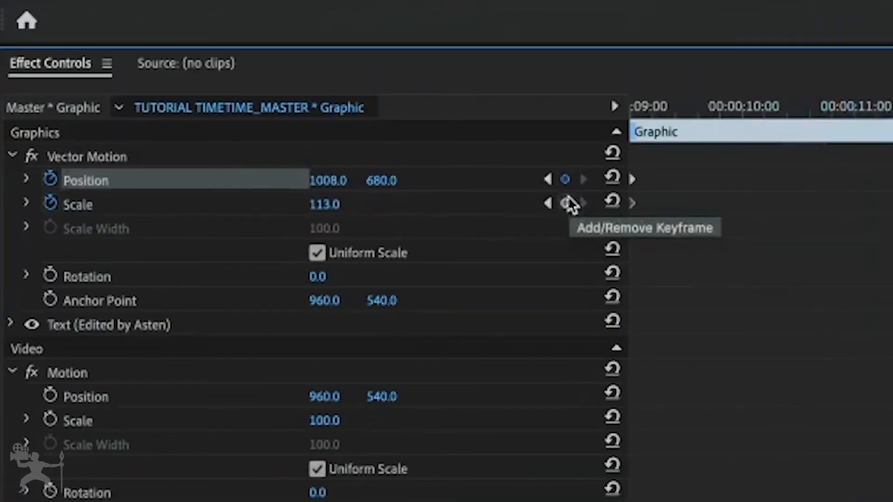
left_click(566, 203)
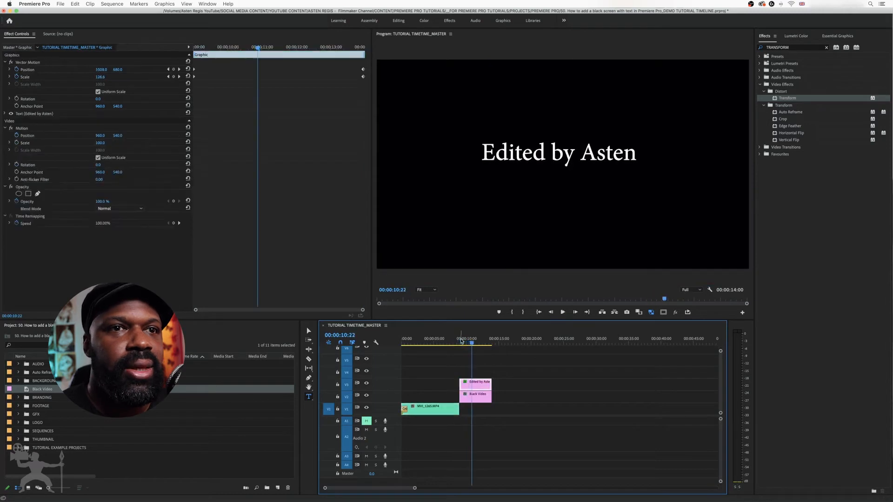
Apply Default Transitions at the cut between MVI_1265.MP4 and the black video.
right_click(461, 381)
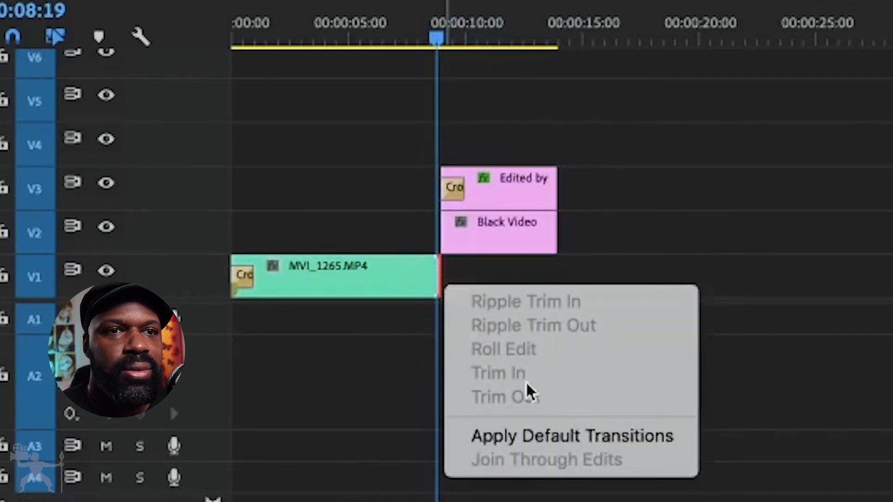
left_click(572, 435)
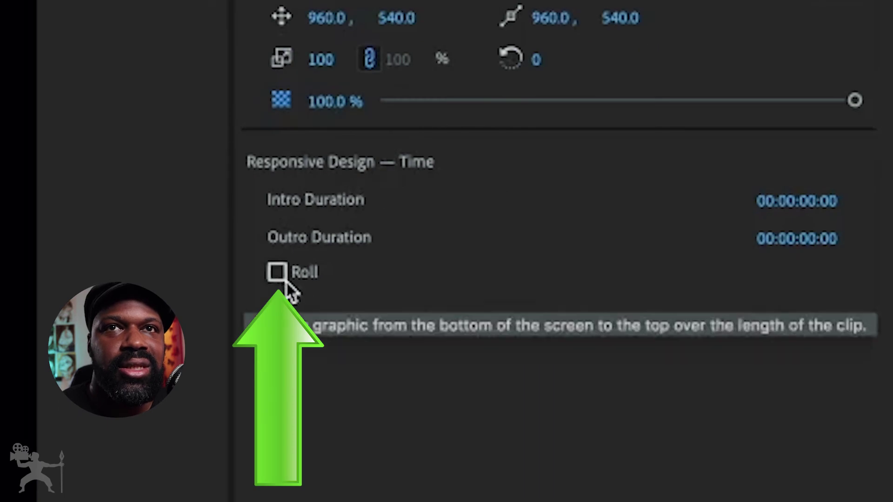
Enable Roll so the names (Asten, Dan, Jim, Dave, Nathan) scroll upward, and preview it.
left_click(736, 155)
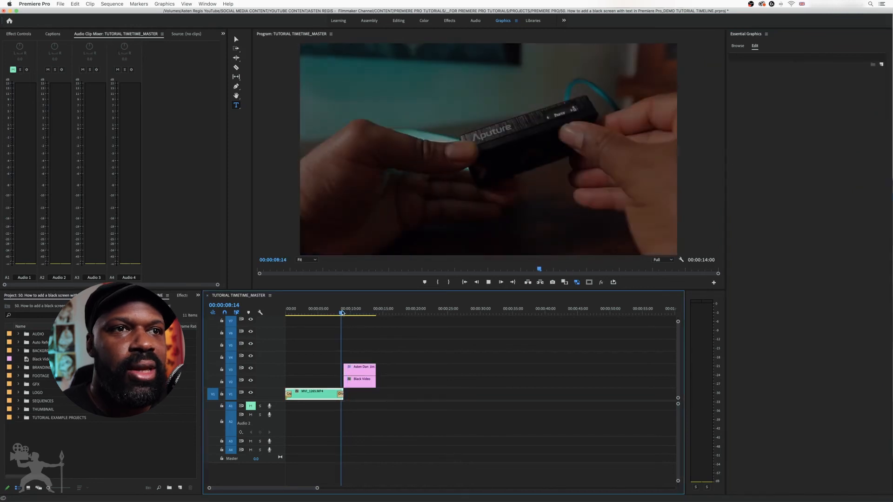
left_click(344, 313)
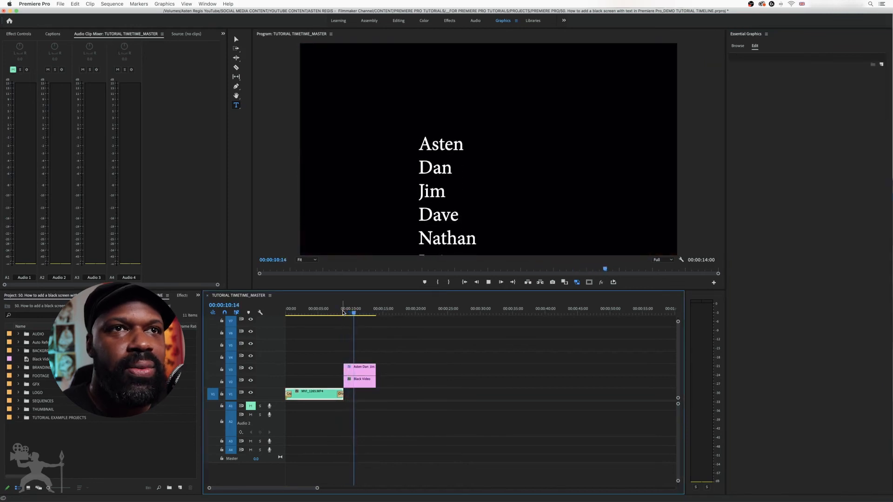